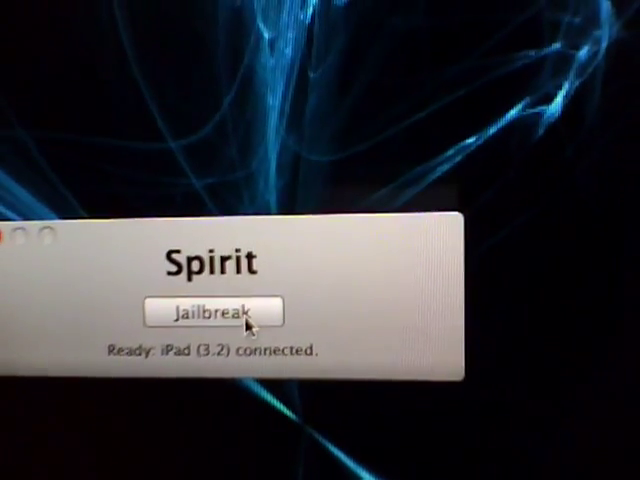
- Run Spirit's jailbreak on the iPad 3.2, then quit once 'Jailbreak Complete!' appears
{"action": "left_click", "coordinate": [212, 312]}
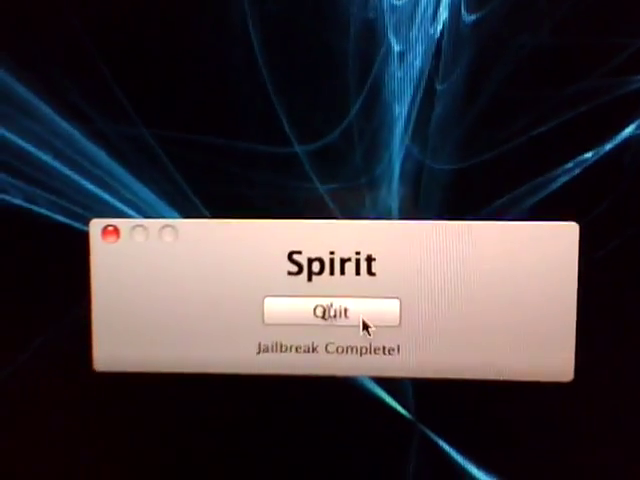
{"action": "left_click", "coordinate": [330, 312]}
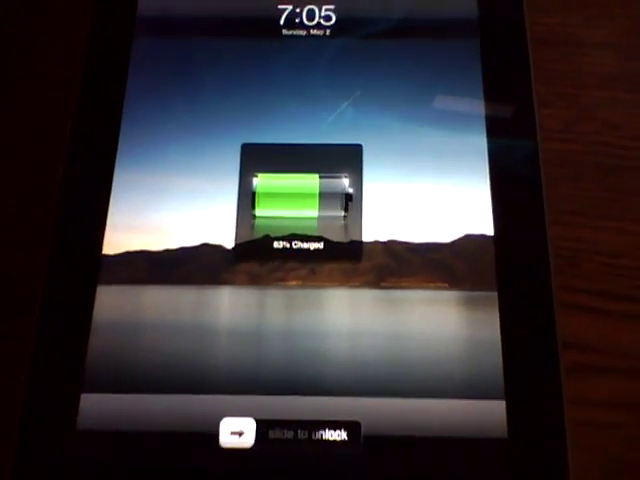